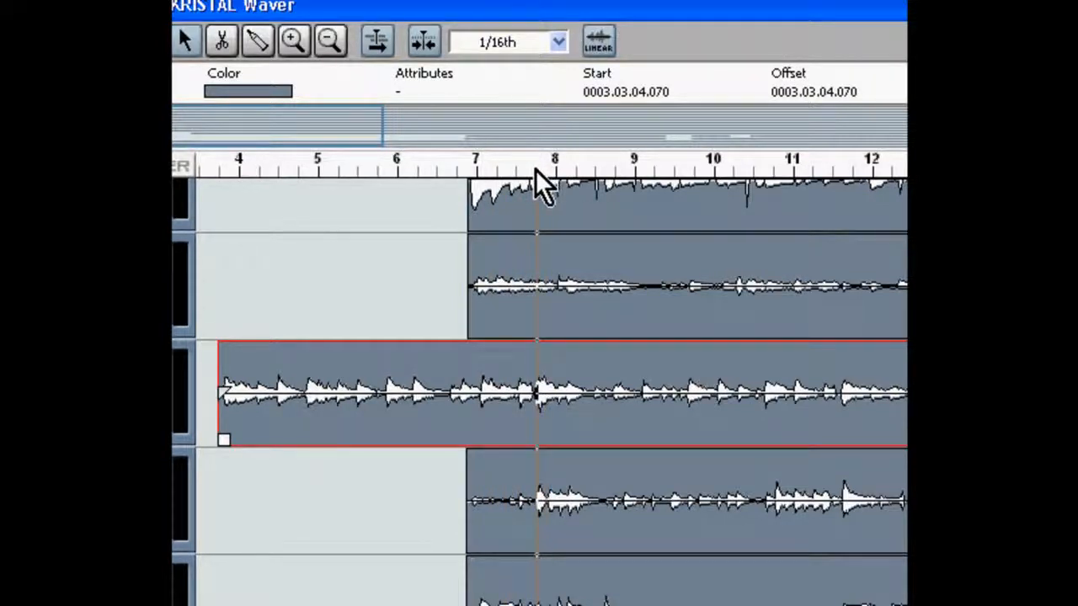
mouse_move(594, 168)
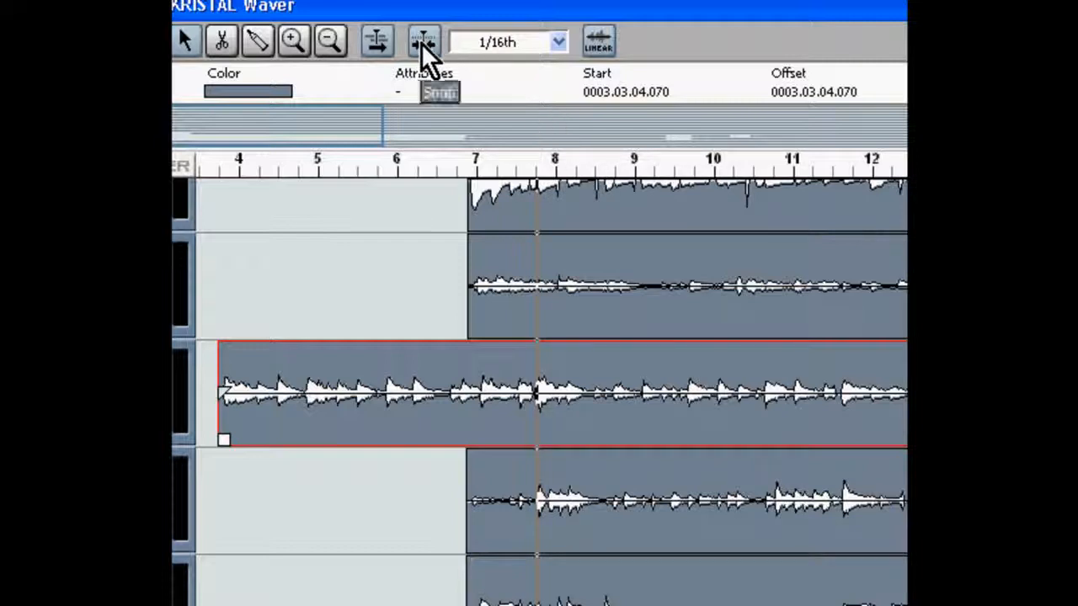
mouse_move(560, 55)
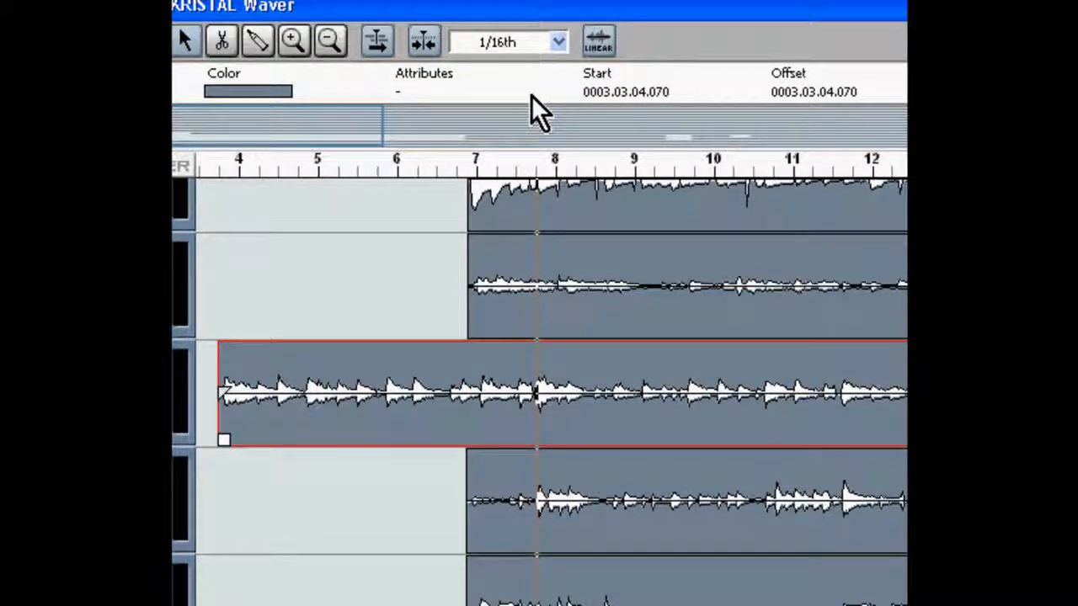
mouse_move(518, 169)
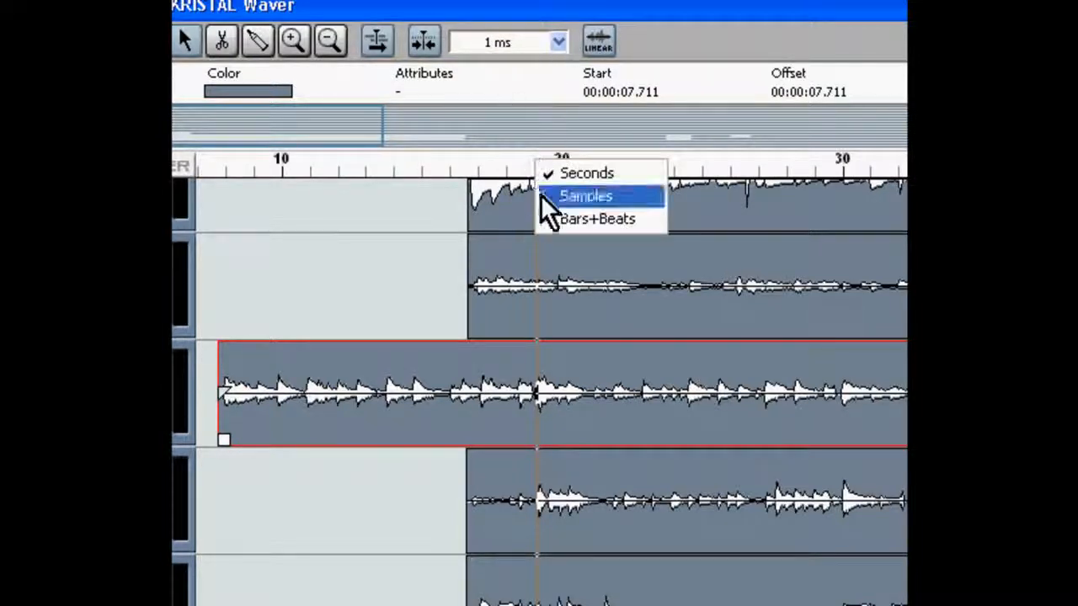
Switch the arrangement ruler display format to Seconds.
click(598, 218)
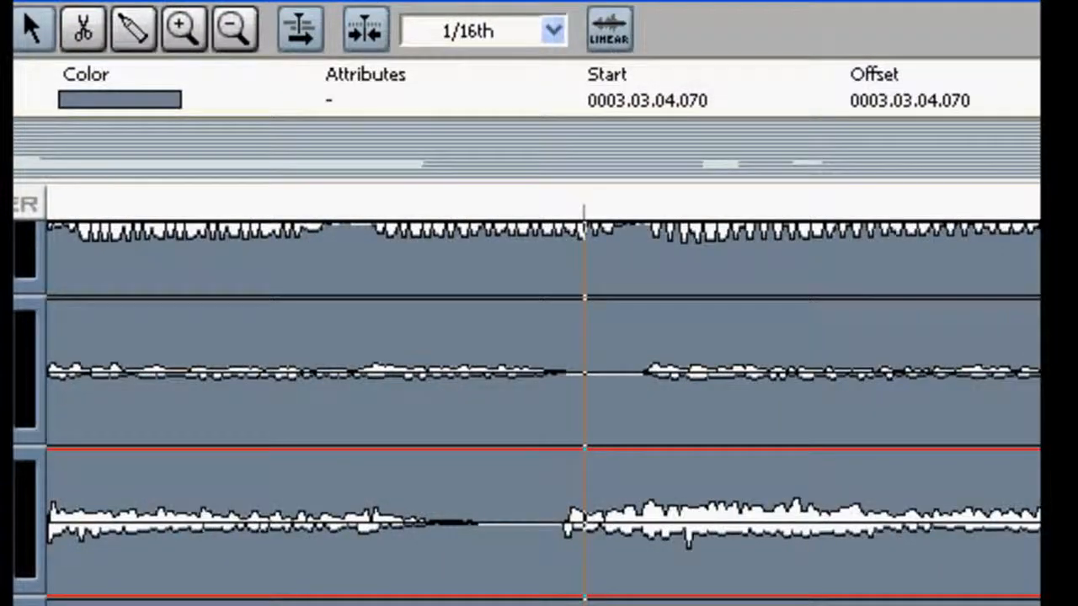
mouse_move(593, 236)
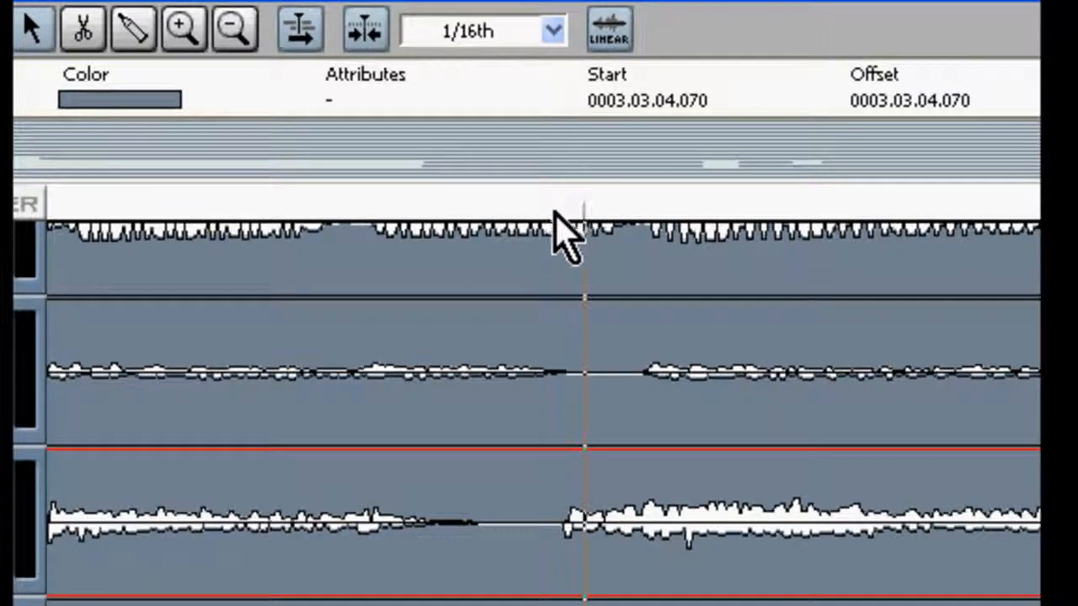
mouse_move(548, 168)
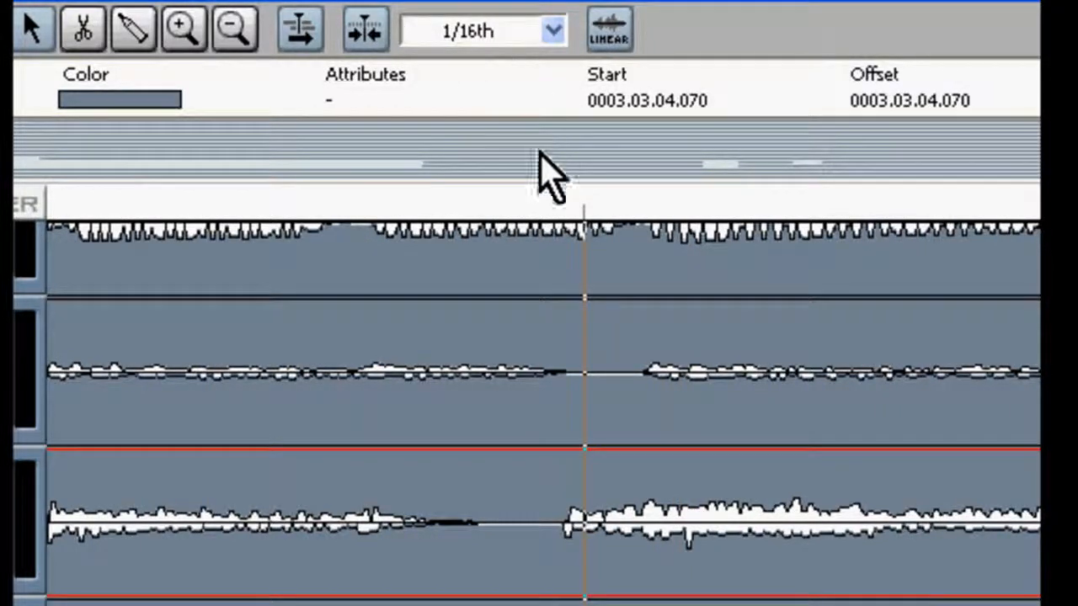
click(547, 173)
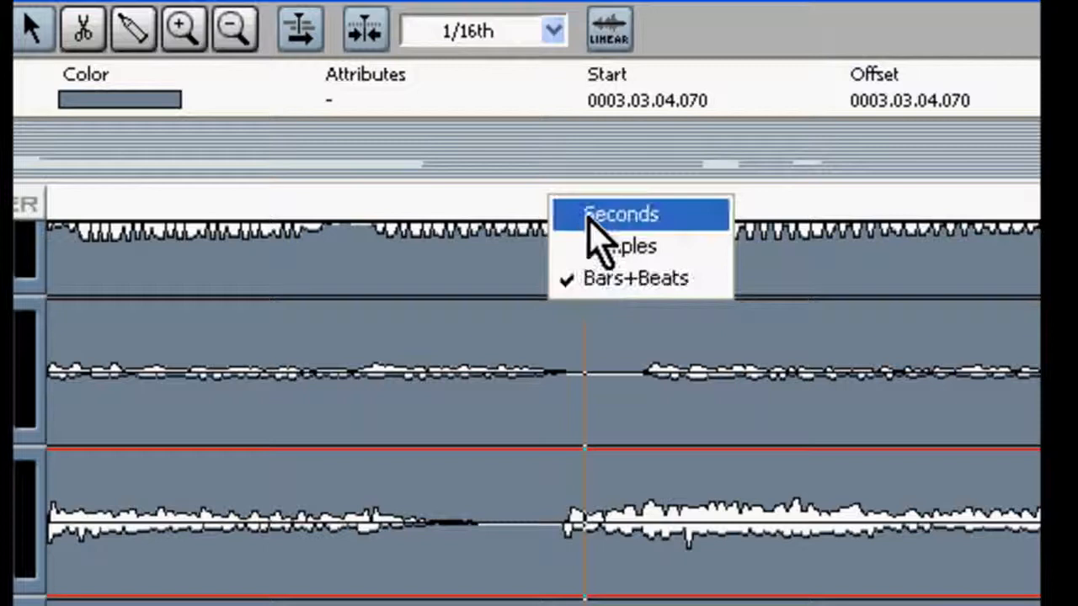
click(621, 214)
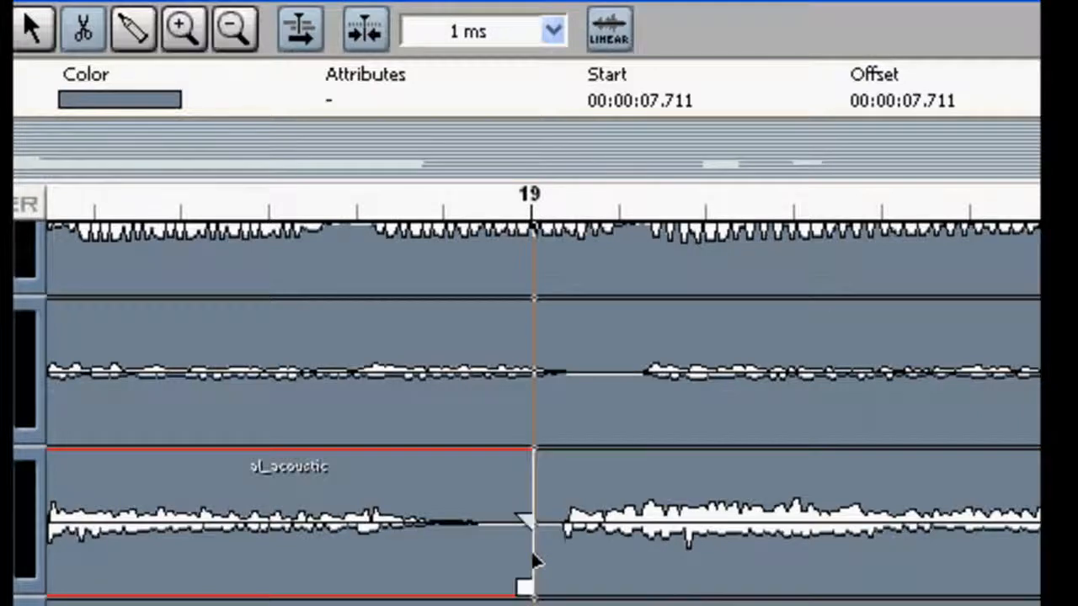
mouse_move(598, 156)
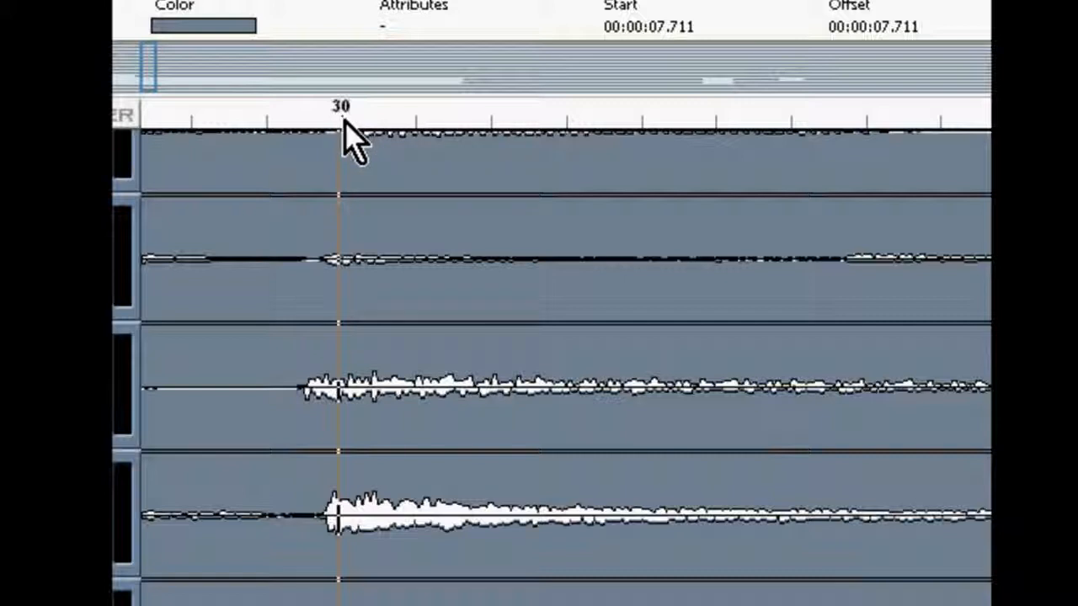
Click near the top of the Cubase window while preparing to split the acoustic guitar event.
click(518, 4)
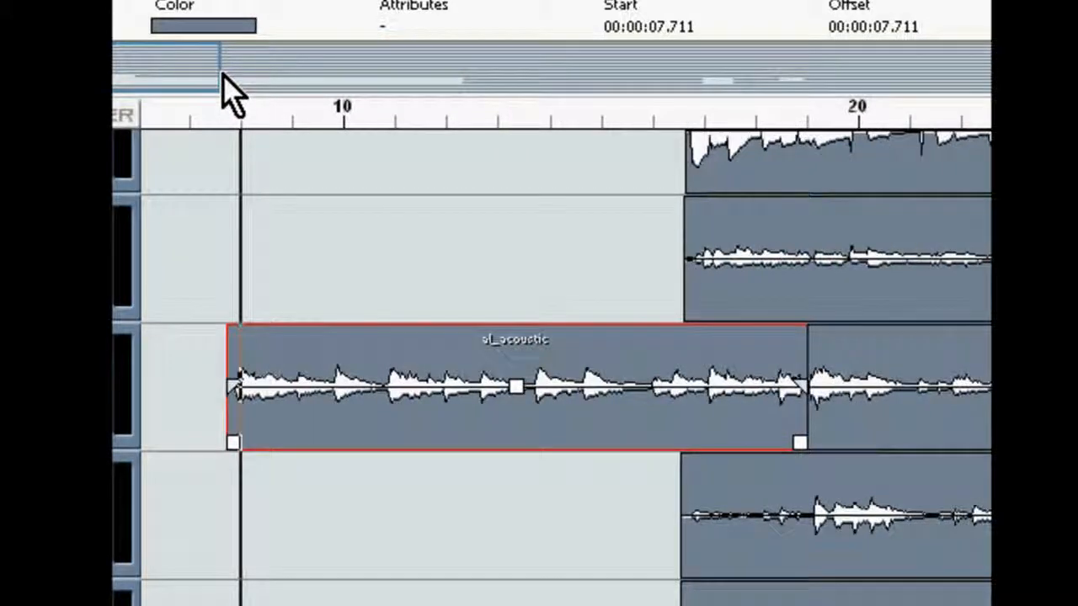
mouse_move(935, 438)
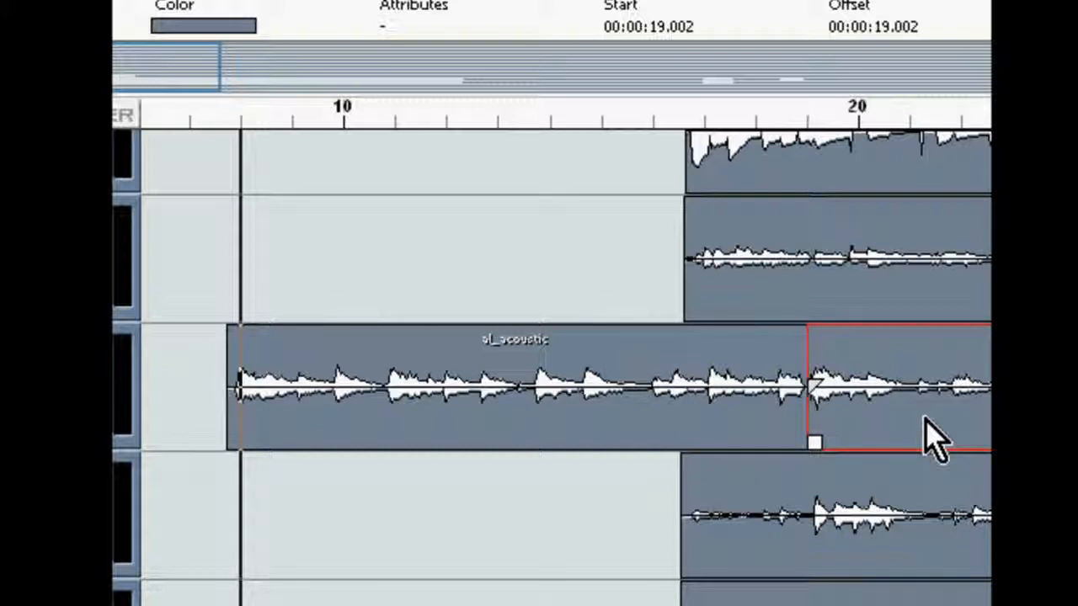
mouse_move(535, 434)
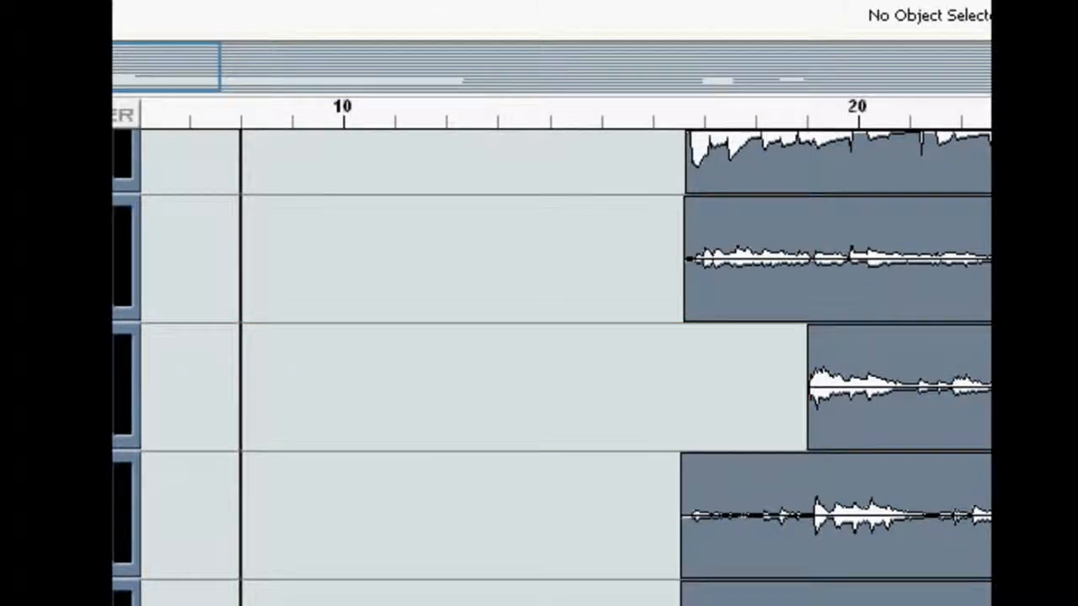
mouse_move(341, 429)
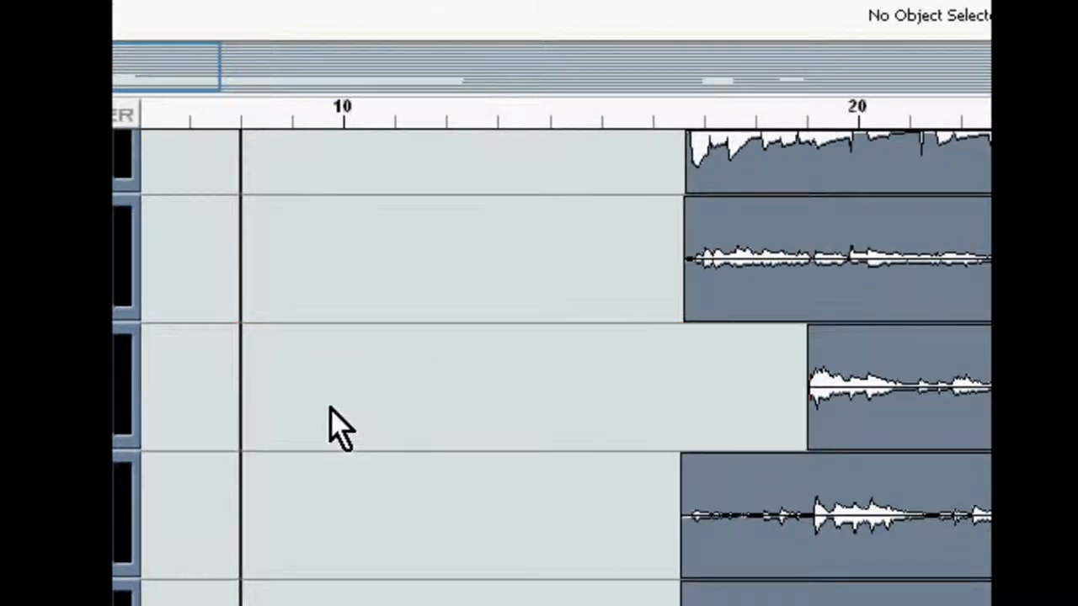
Bring up the context menu on the emptied acoustic guitar track area.
right_click(337, 430)
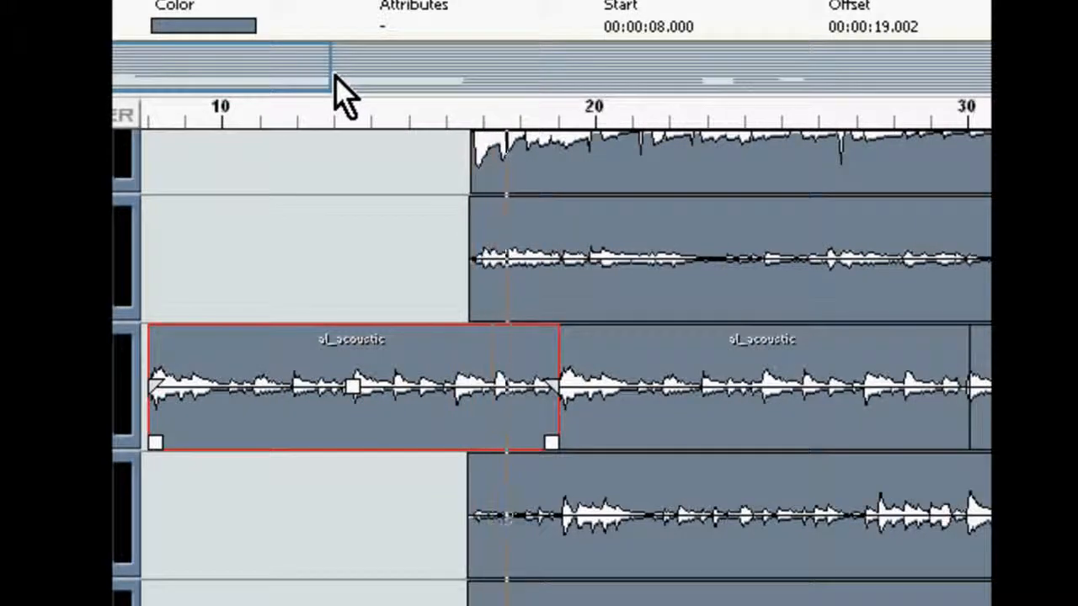
mouse_move(472, 244)
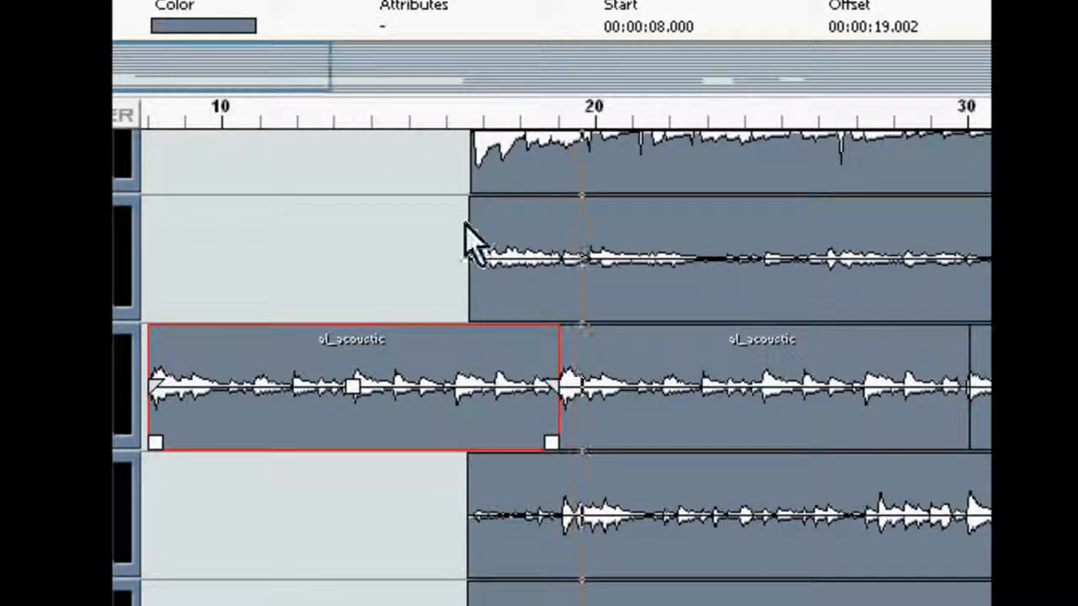